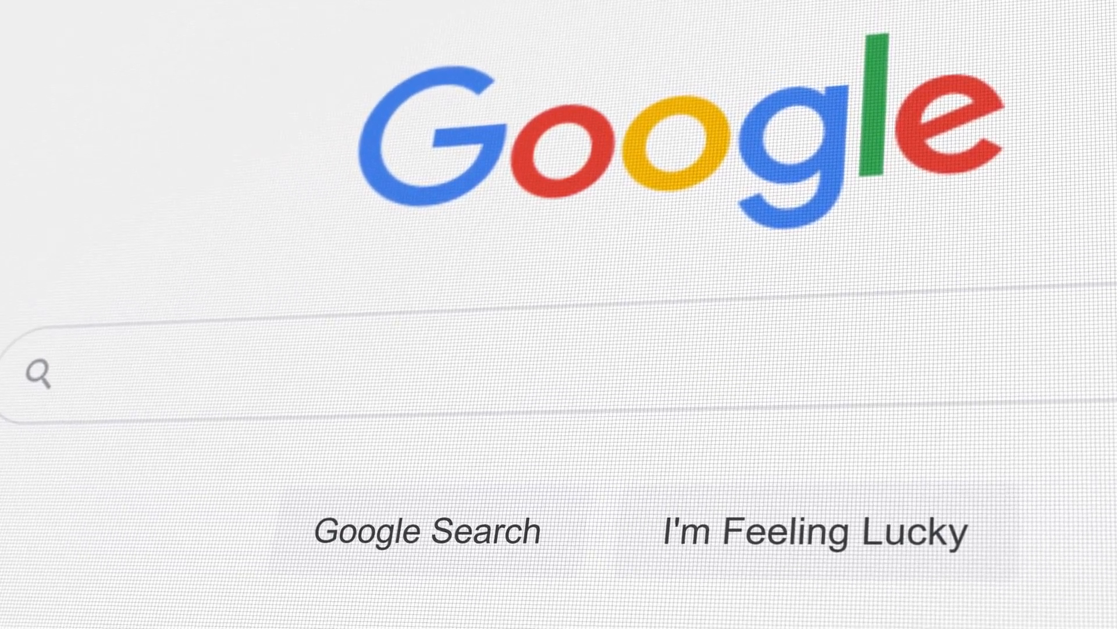
text(What)
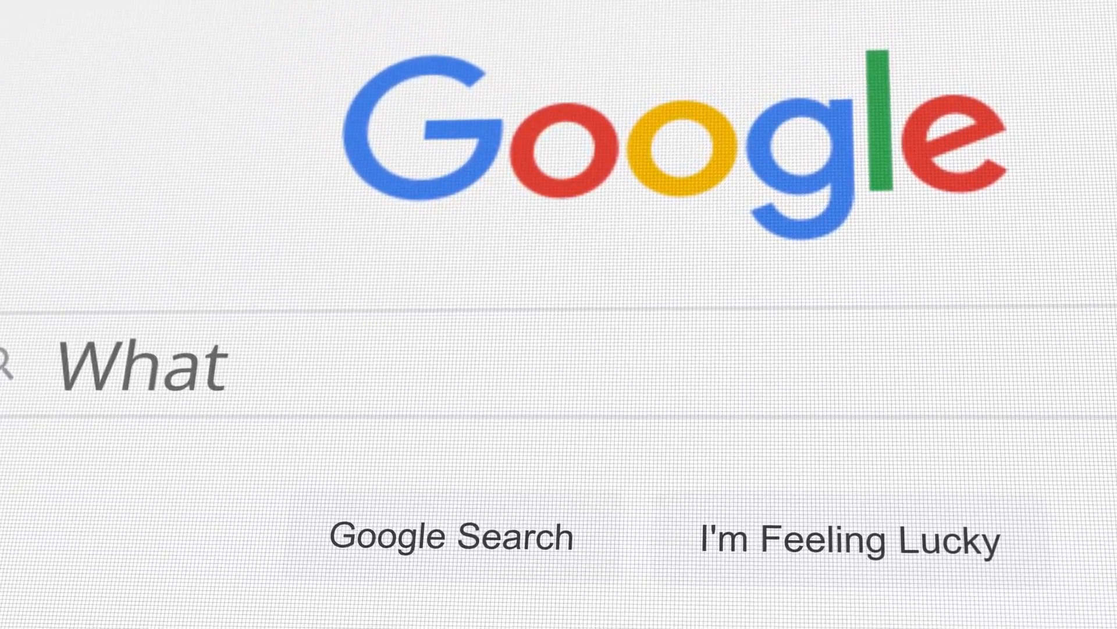
text(is t)
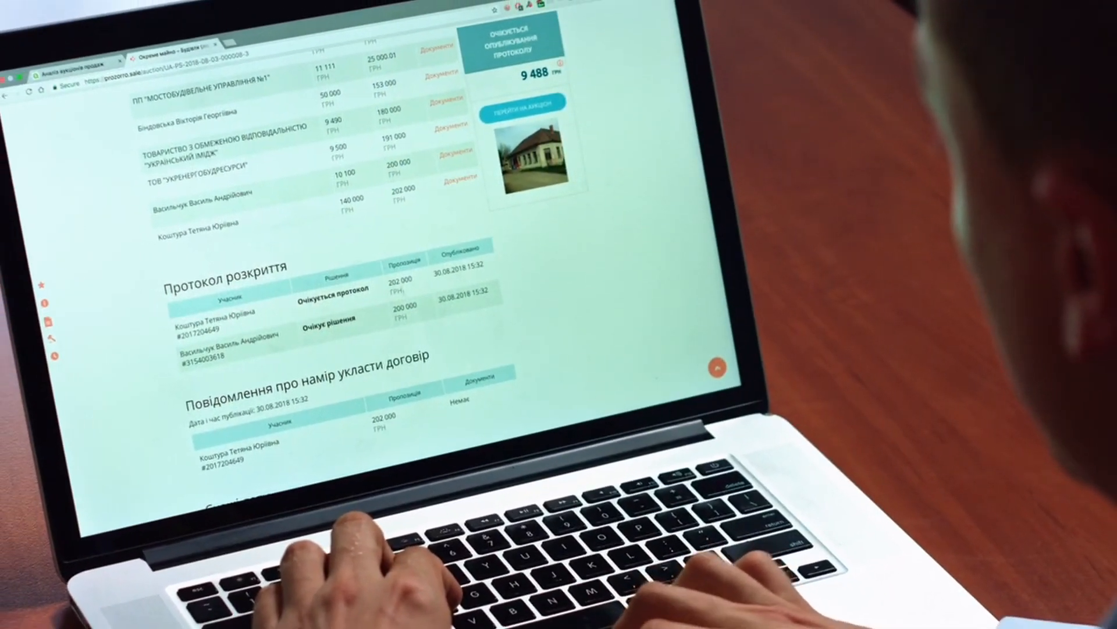
scroll(up, 3)
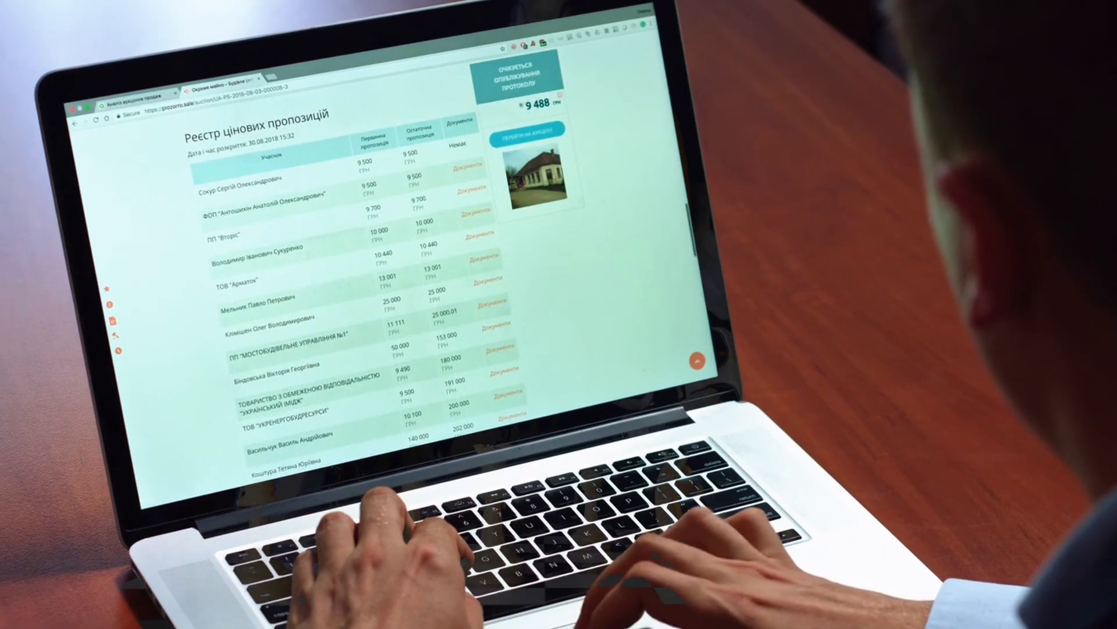